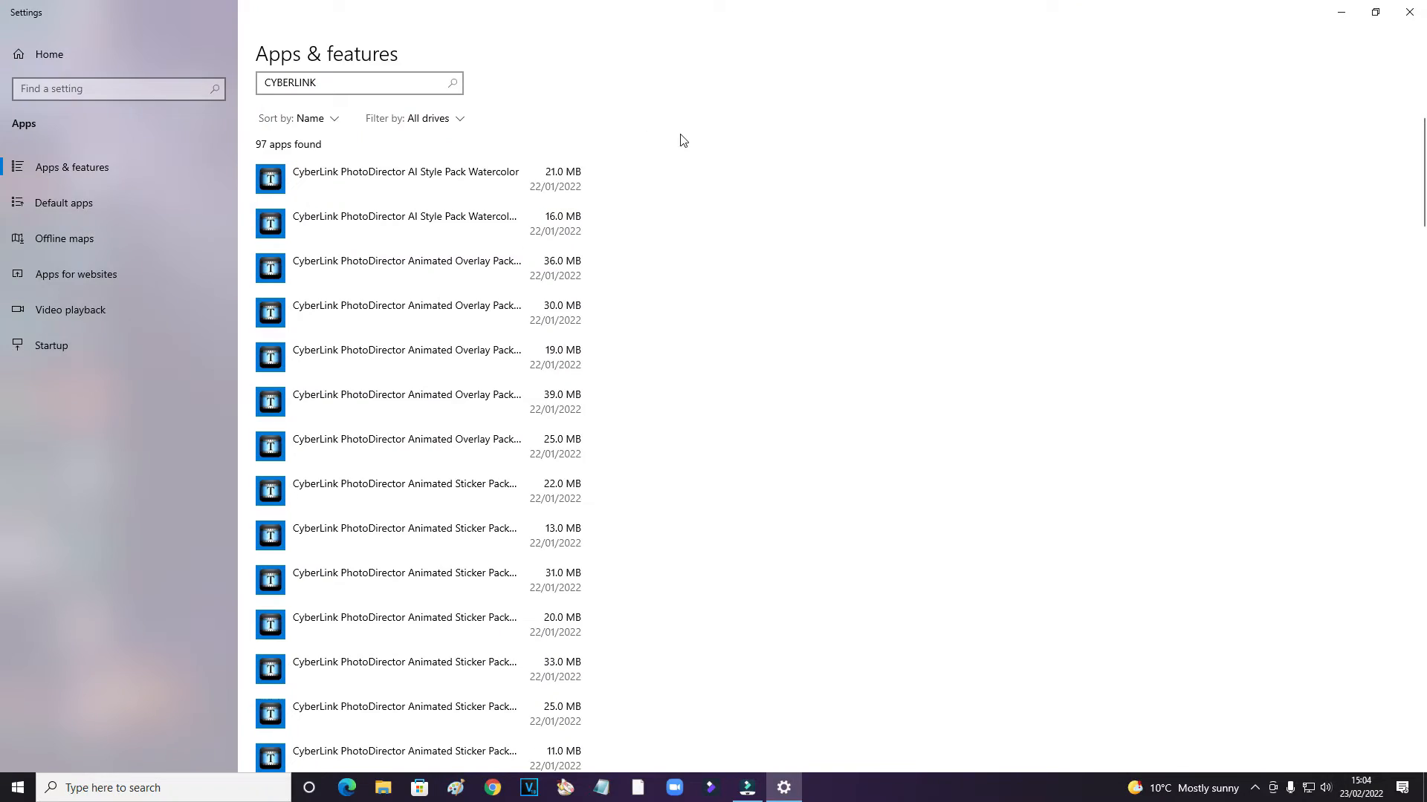
Scroll the Apps & features list to find the AI Style Pack Watercolor entry.
{"action": "scroll", "scroll_direction": "down", "scroll_amount": 3}
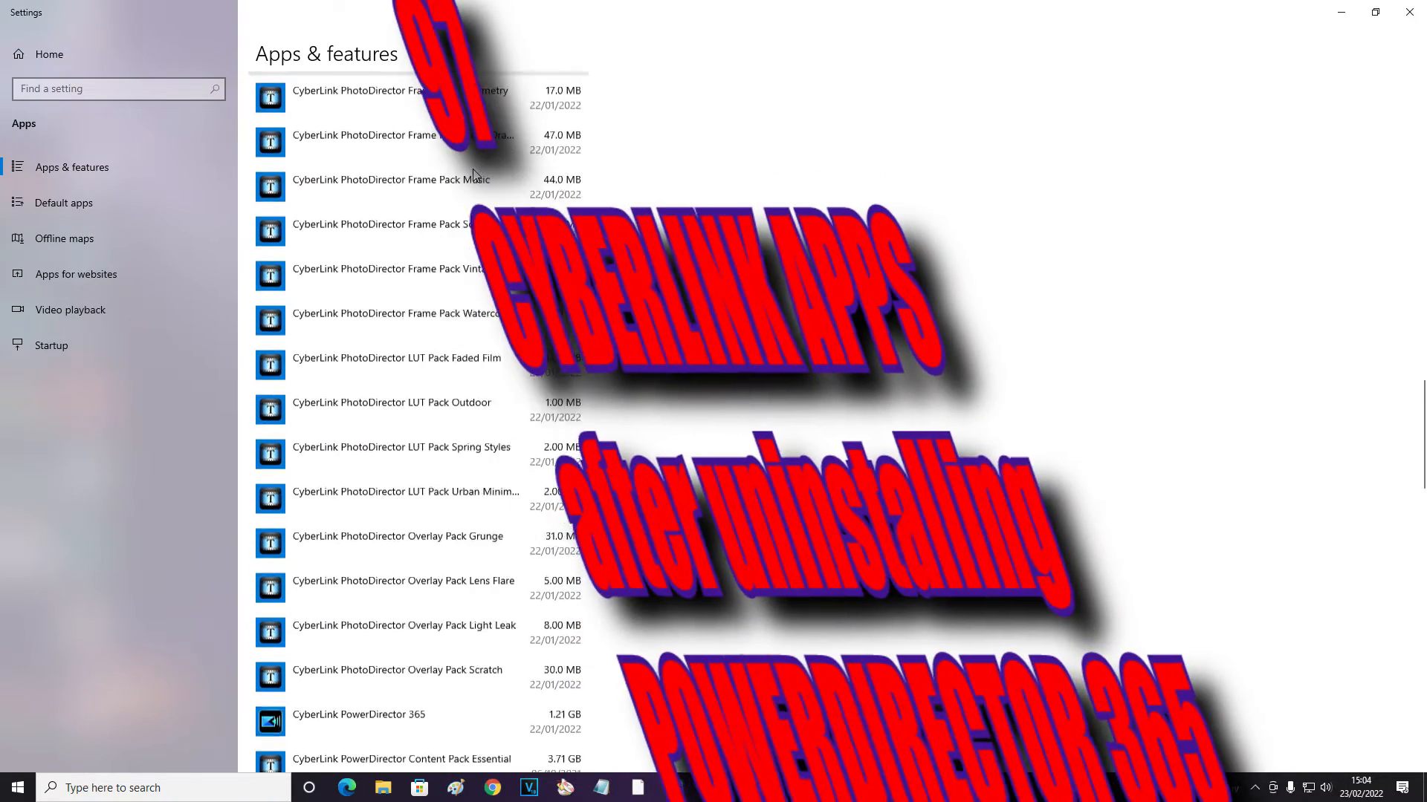
{"action": "scroll", "scroll_direction": "down", "scroll_amount": 3}
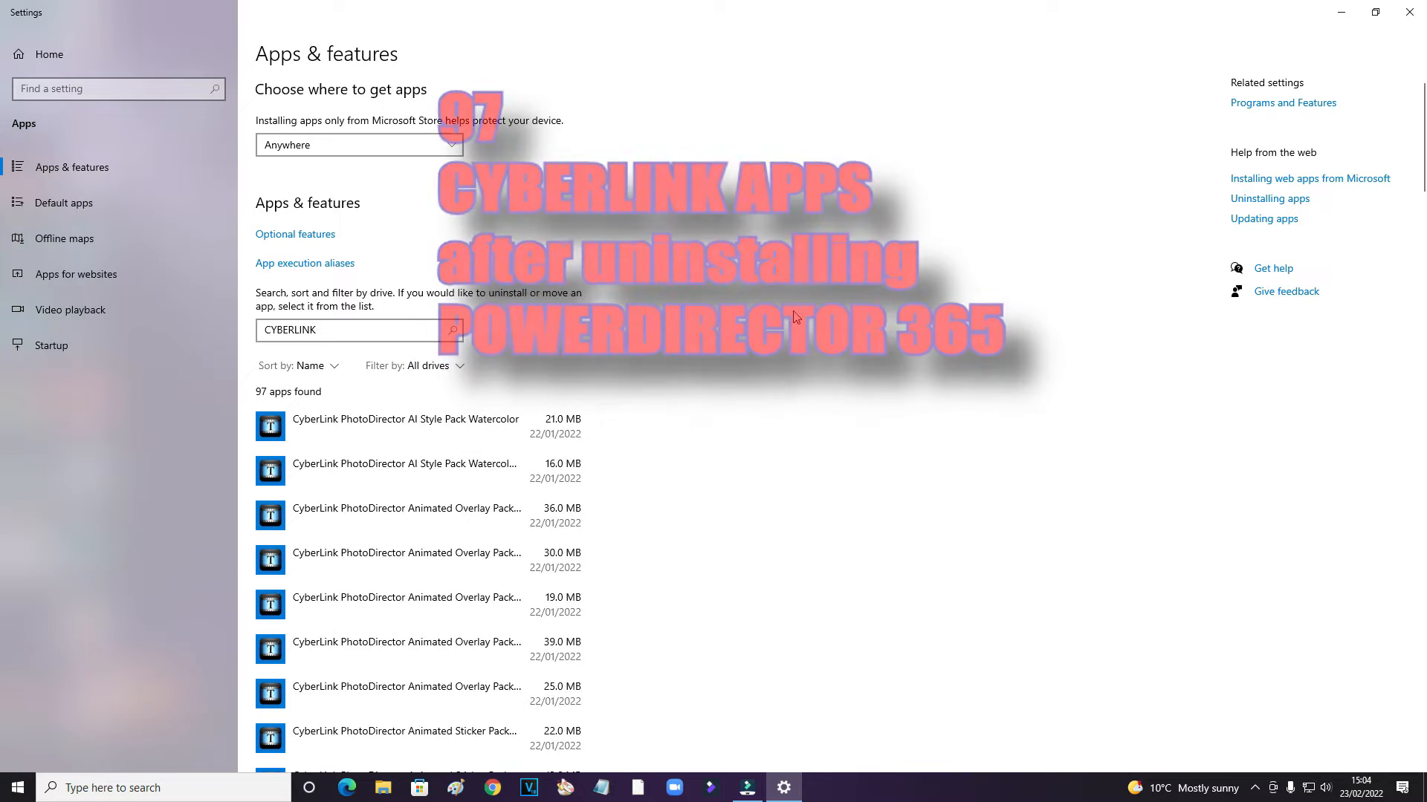
{"action": "scroll", "scroll_direction": "down", "scroll_amount": 3}
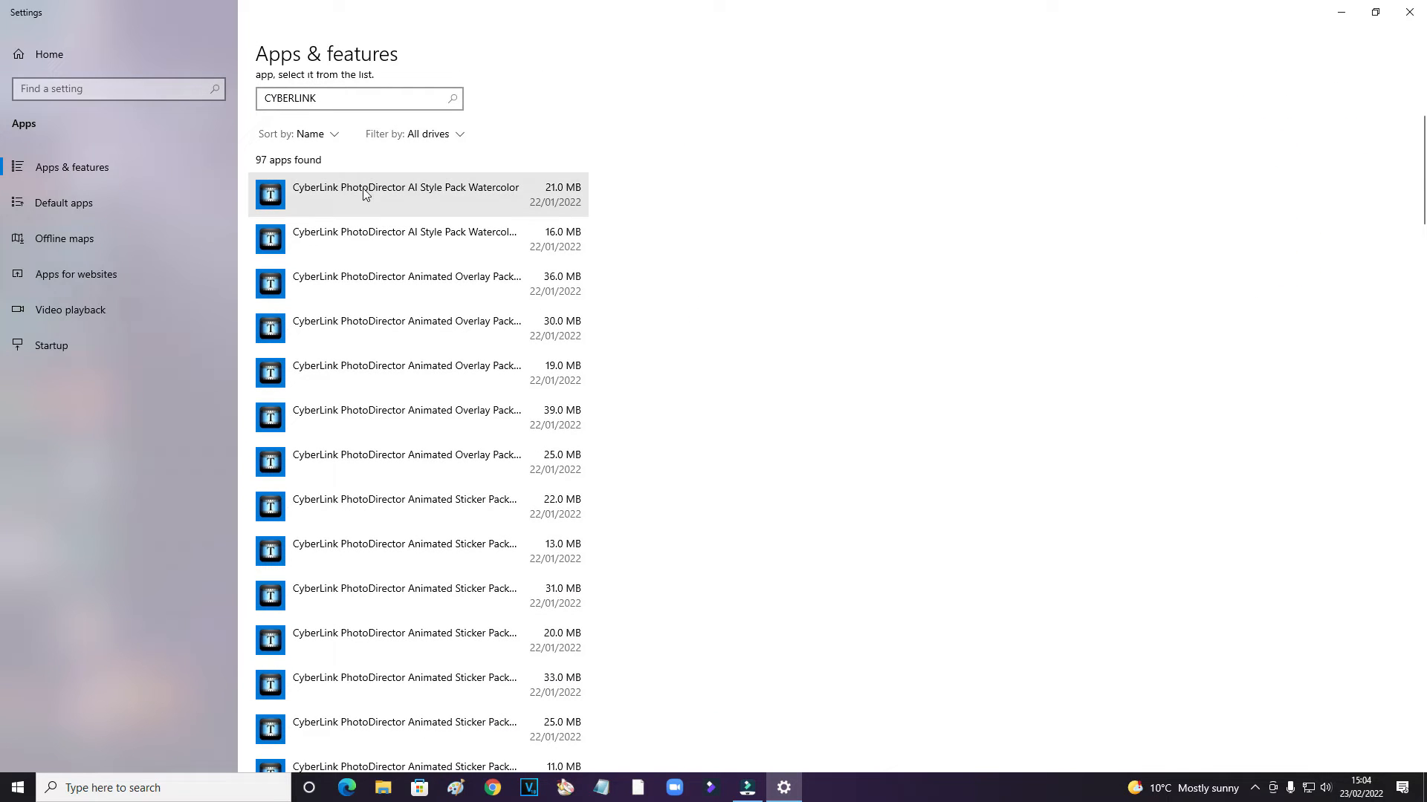
{"action": "mouse_move", "coordinate": [451, 196]}
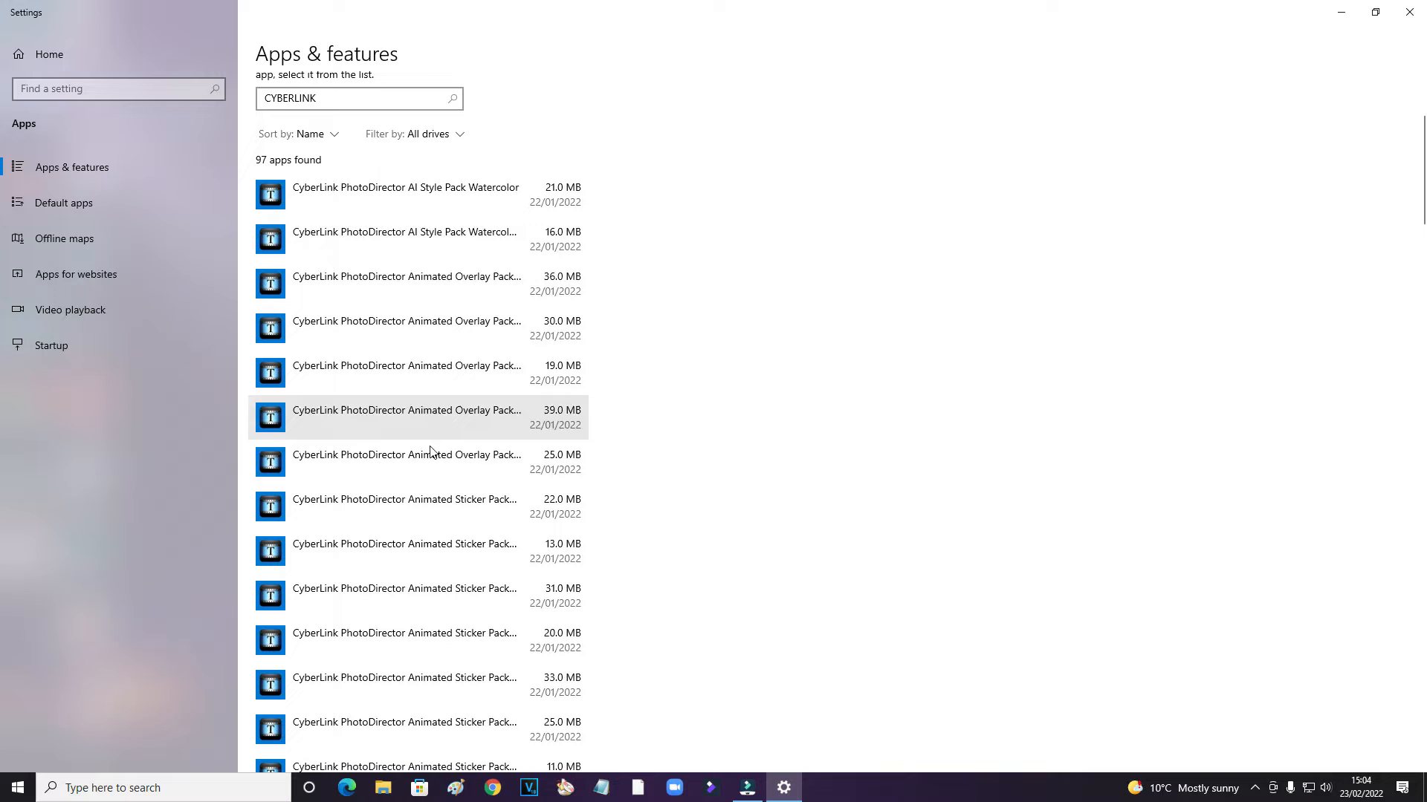
{"action": "mouse_move", "coordinate": [429, 457]}
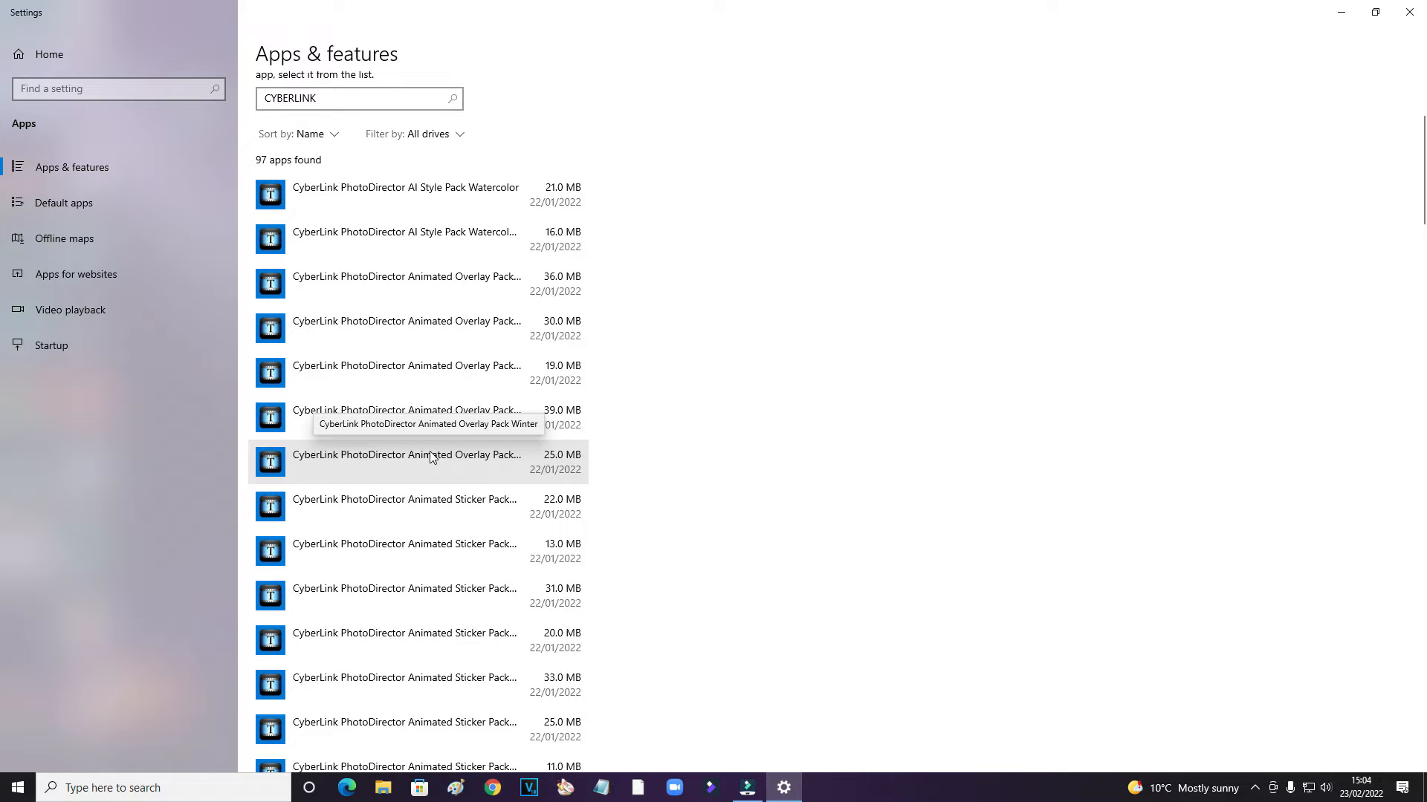
{"action": "scroll", "scroll_direction": "down", "scroll_amount": 3}
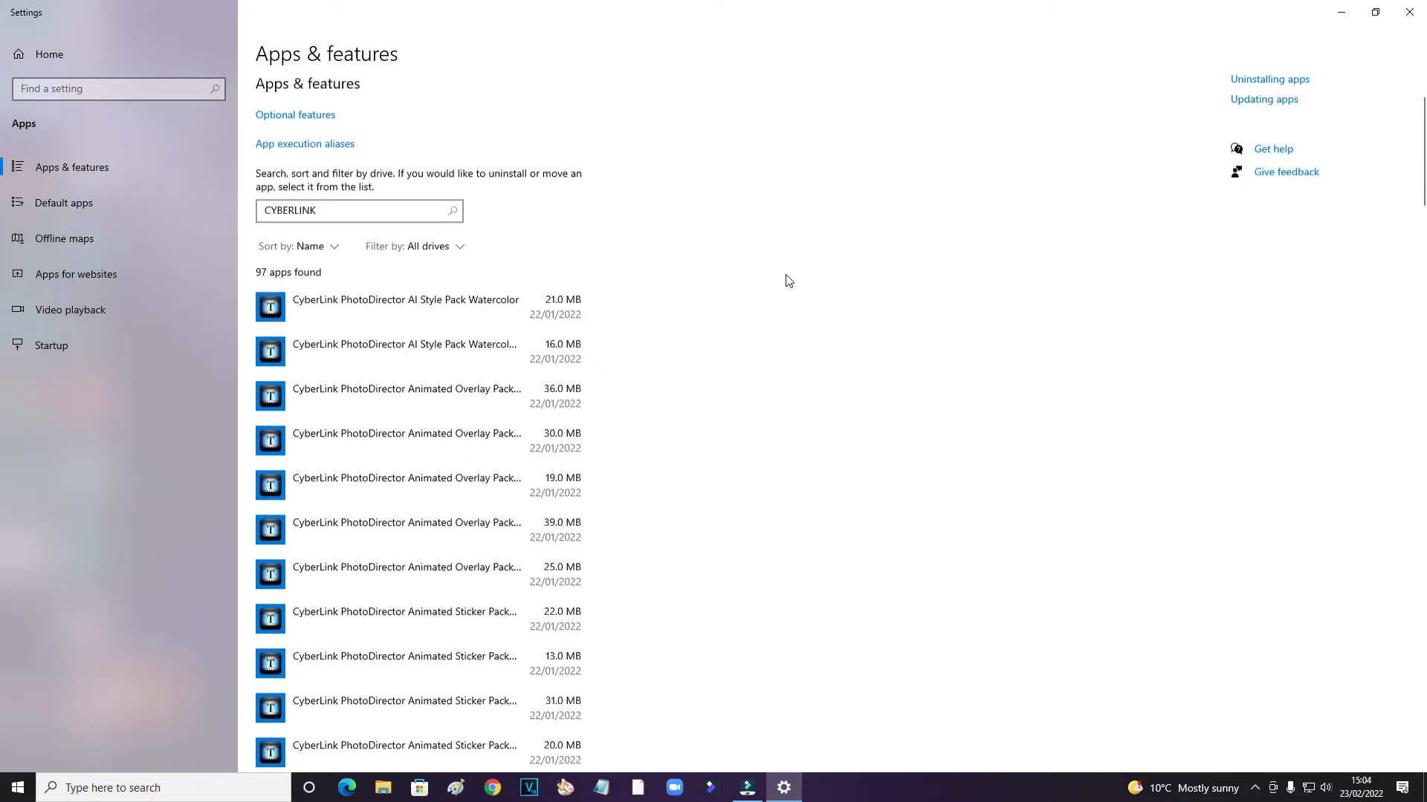
{"action": "scroll", "scroll_direction": "down", "scroll_amount": 3}
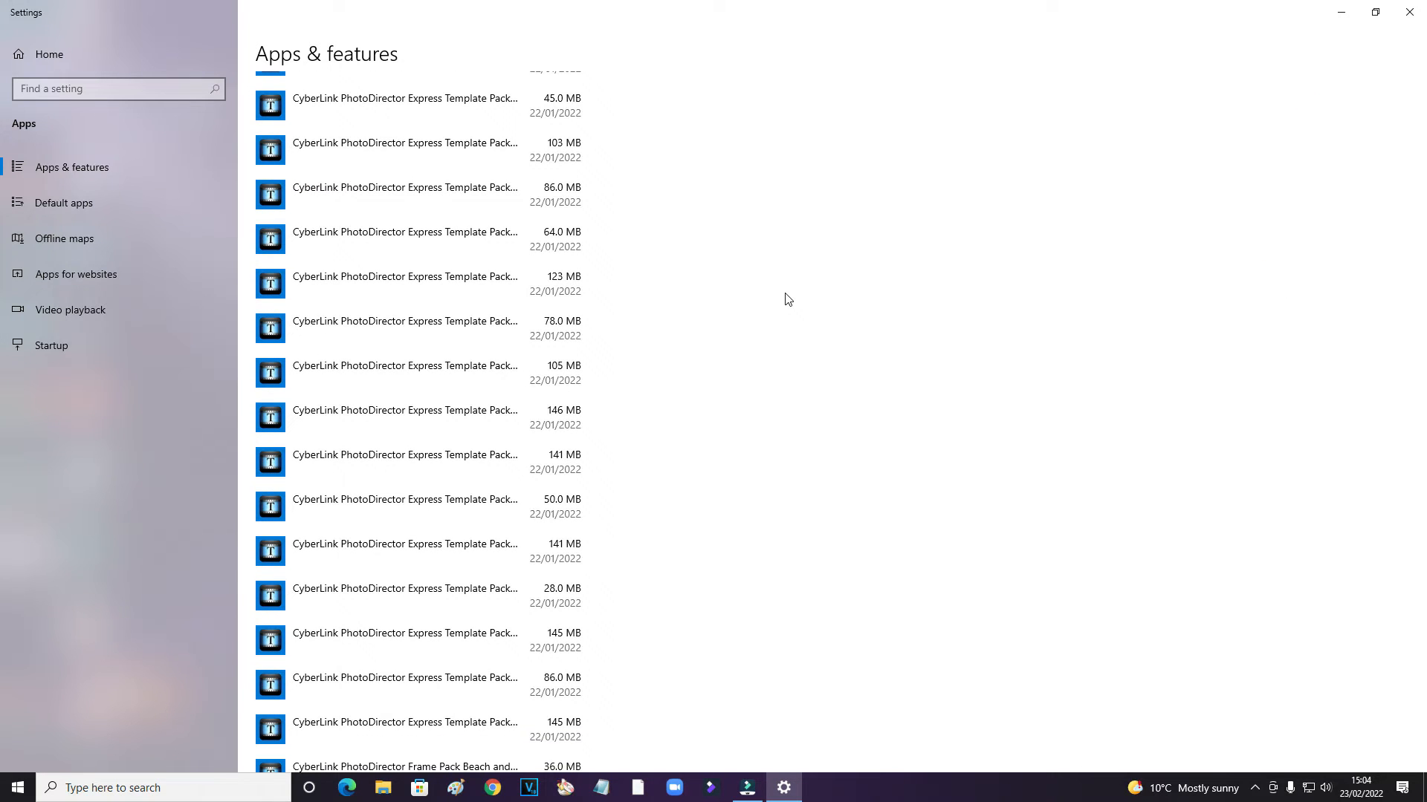
{"action": "scroll", "scroll_direction": "down", "scroll_amount": 3}
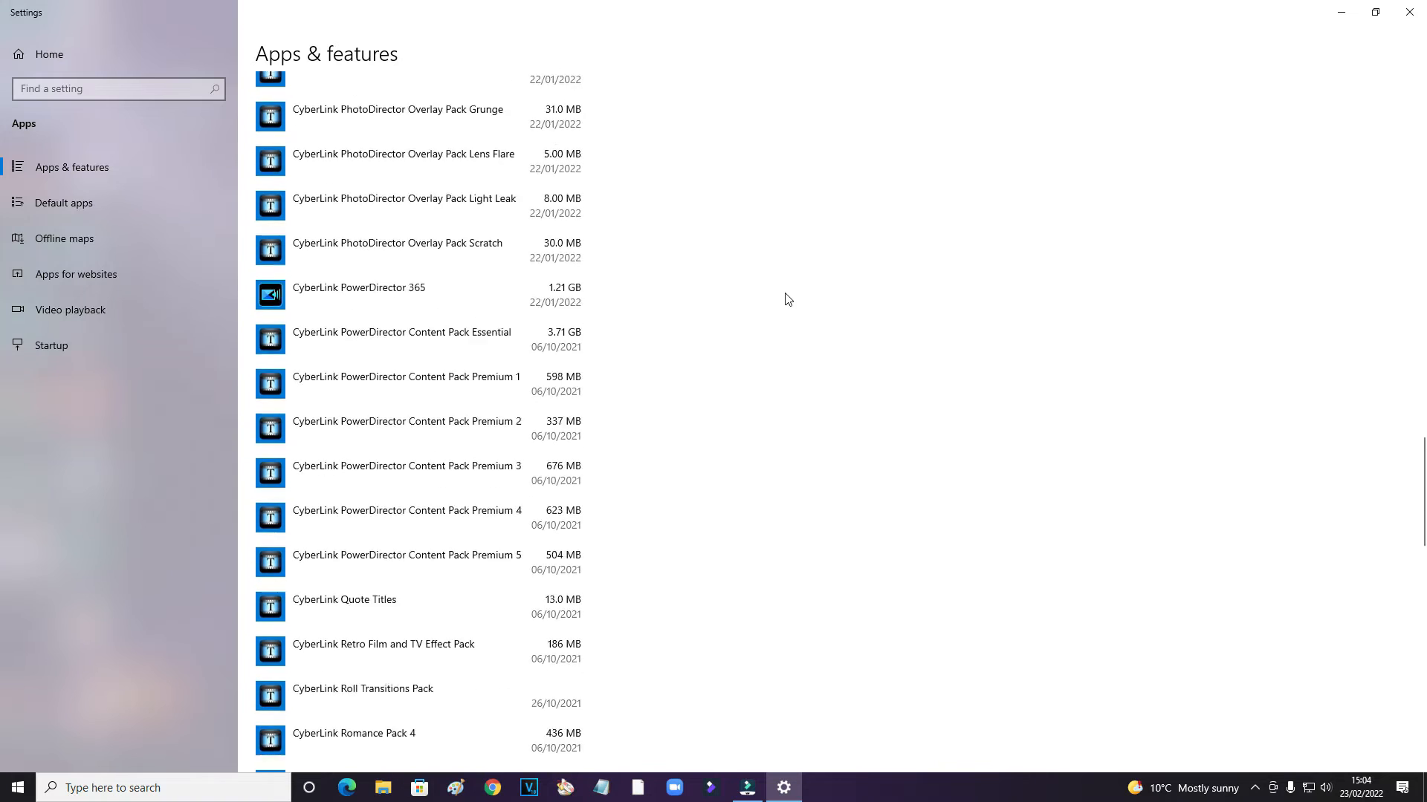
{"action": "scroll", "scroll_direction": "down", "scroll_amount": 3}
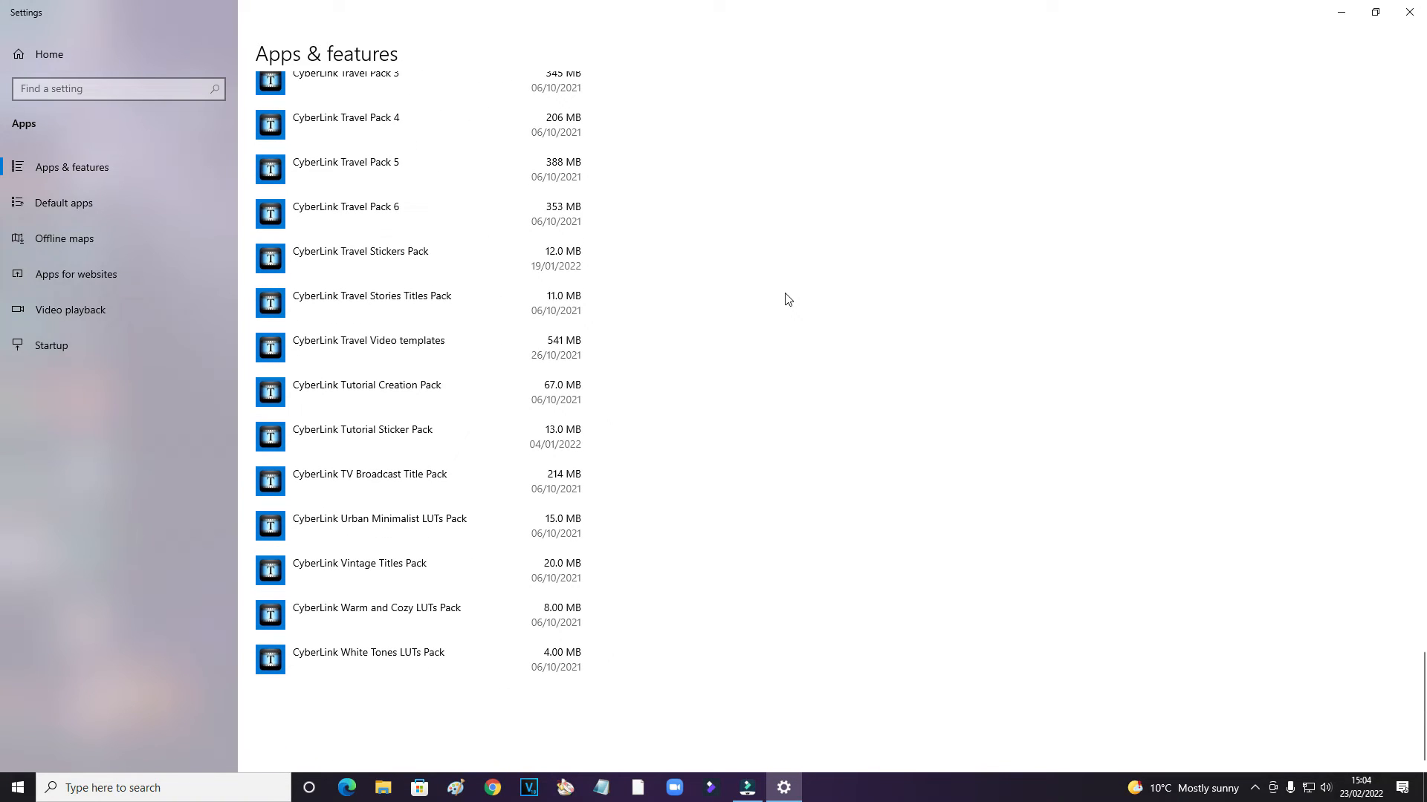
{"action": "scroll", "scroll_direction": "up", "scroll_amount": 3}
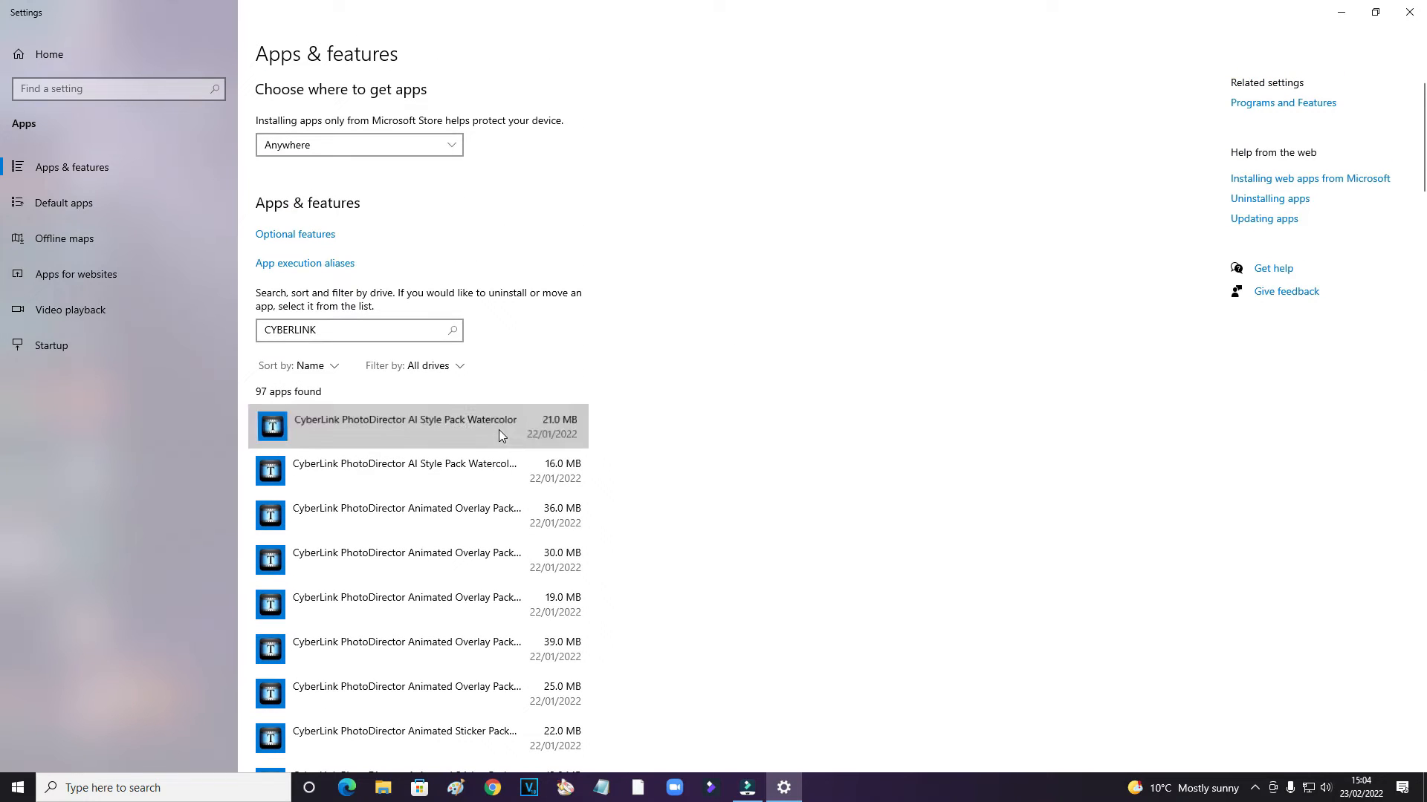
Uninstall CyberLink PhotoDirector AI Style Pack Watercolor, confirming the prompt and success message.
{"action": "left_click", "coordinate": [547, 487]}
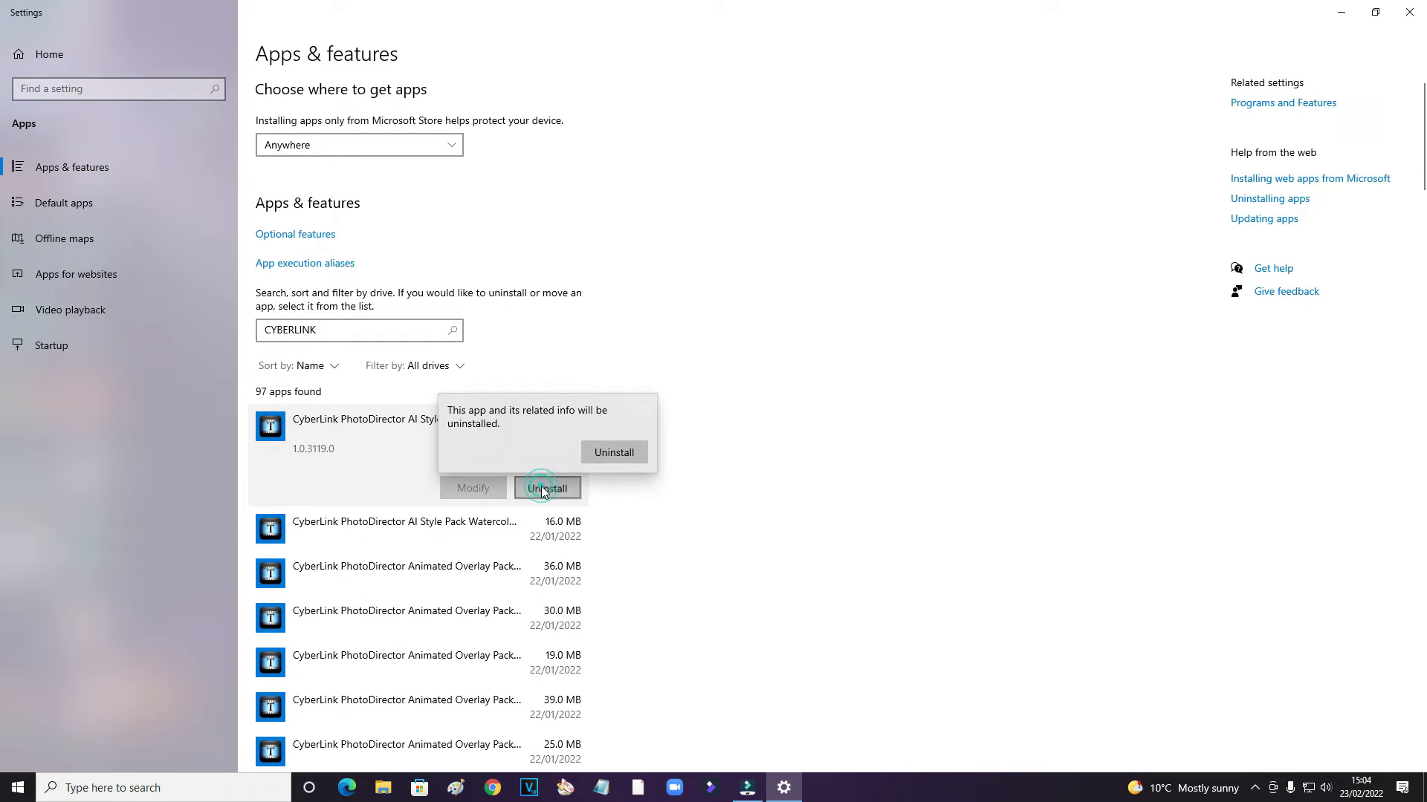
{"action": "left_click", "coordinate": [613, 453]}
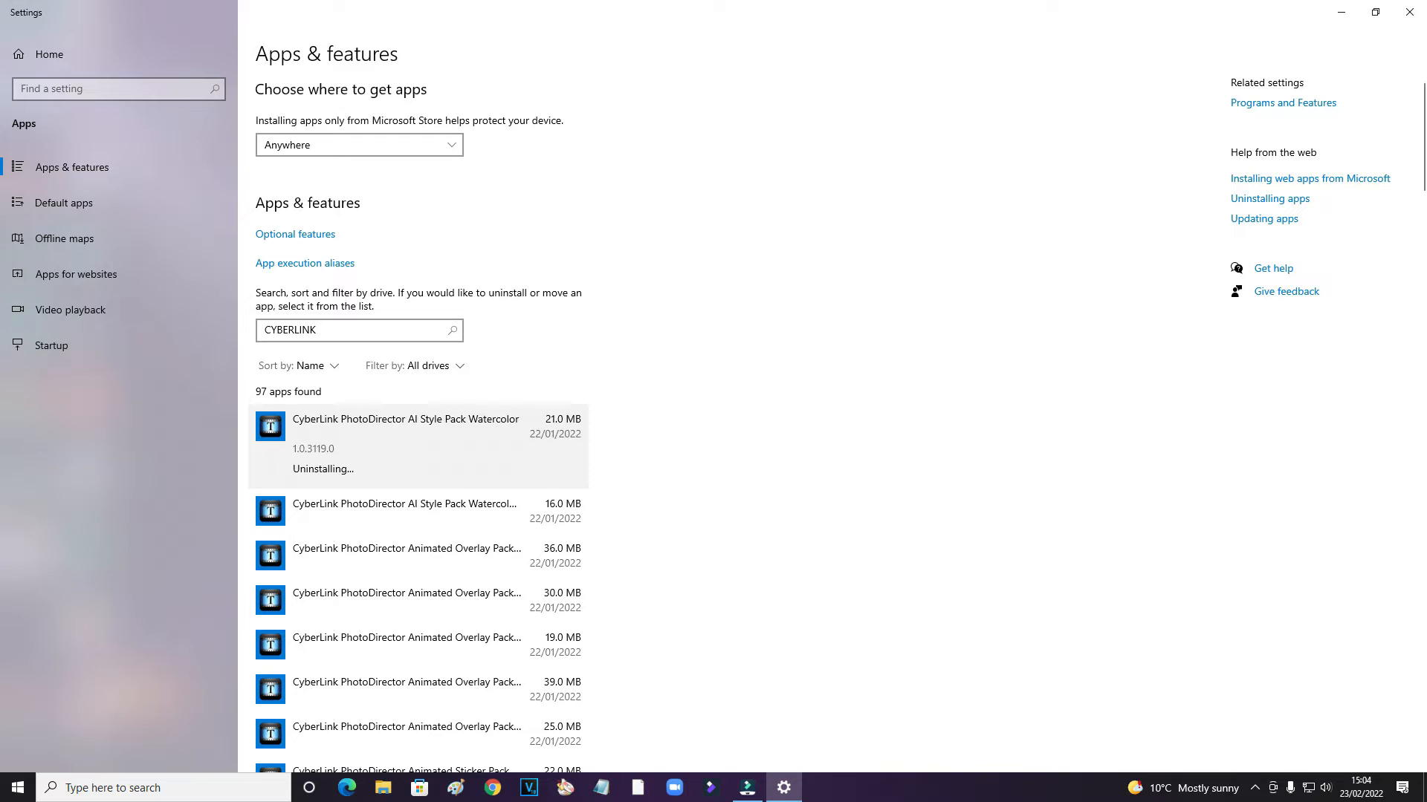
{"action": "left_click", "coordinate": [547, 487]}
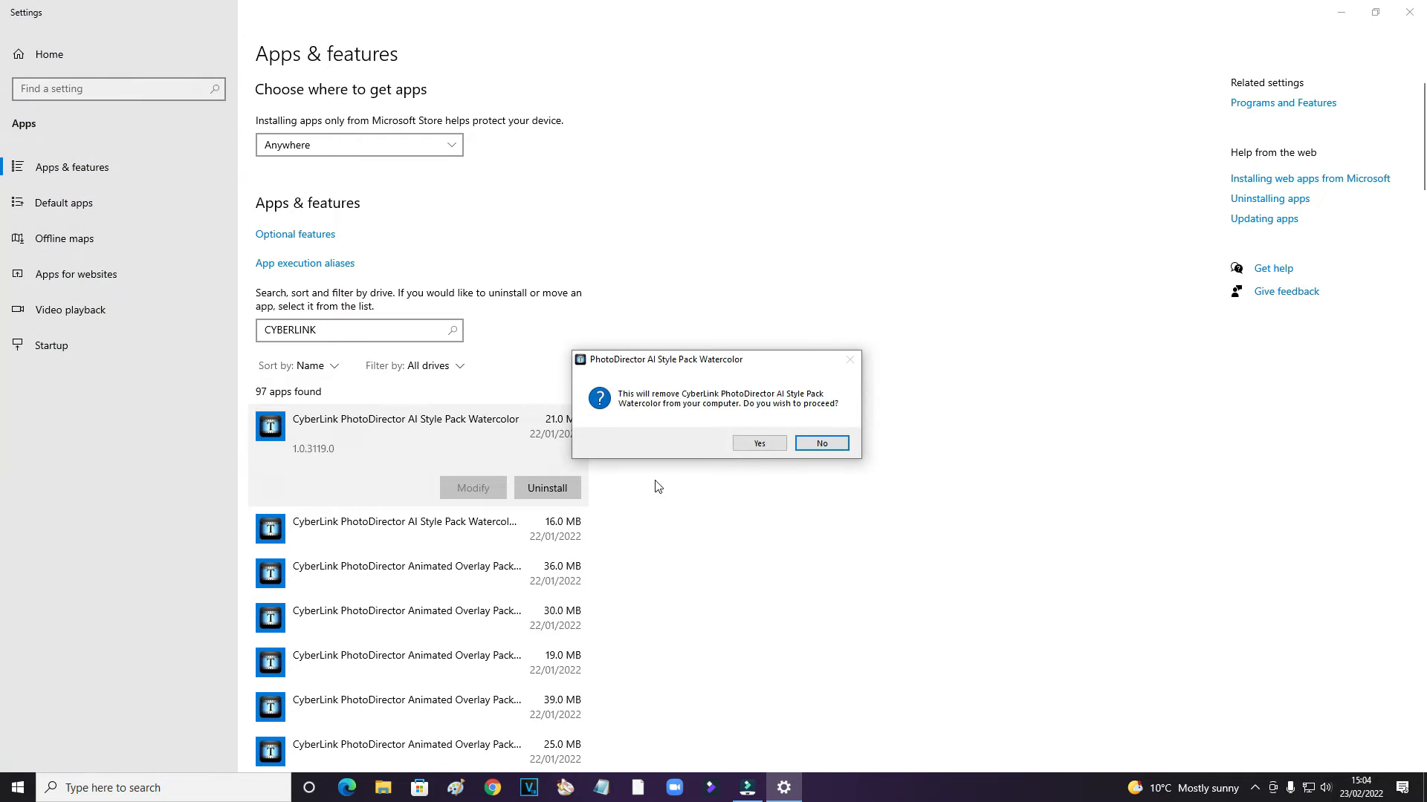
{"action": "left_click", "coordinate": [758, 443]}
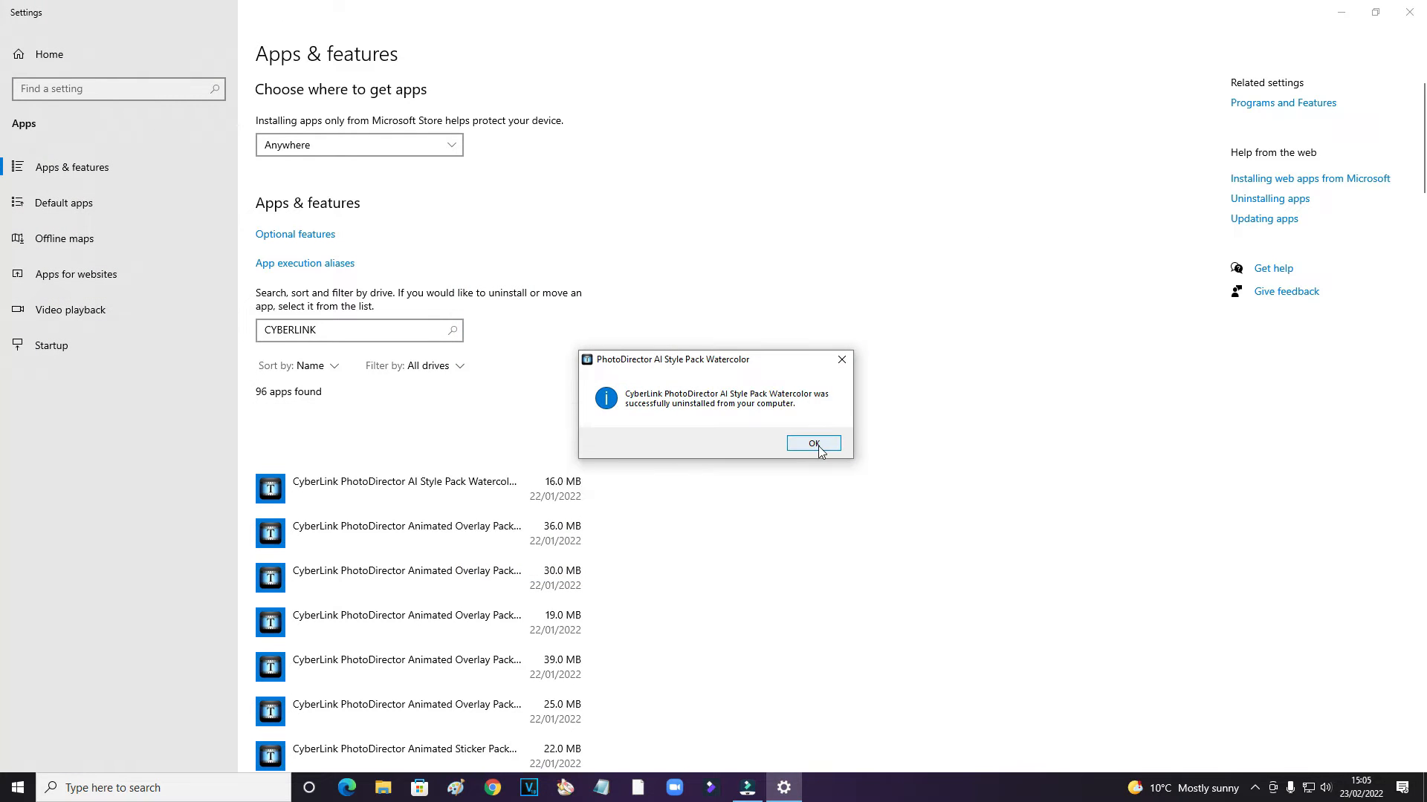
{"action": "left_click", "coordinate": [812, 443]}
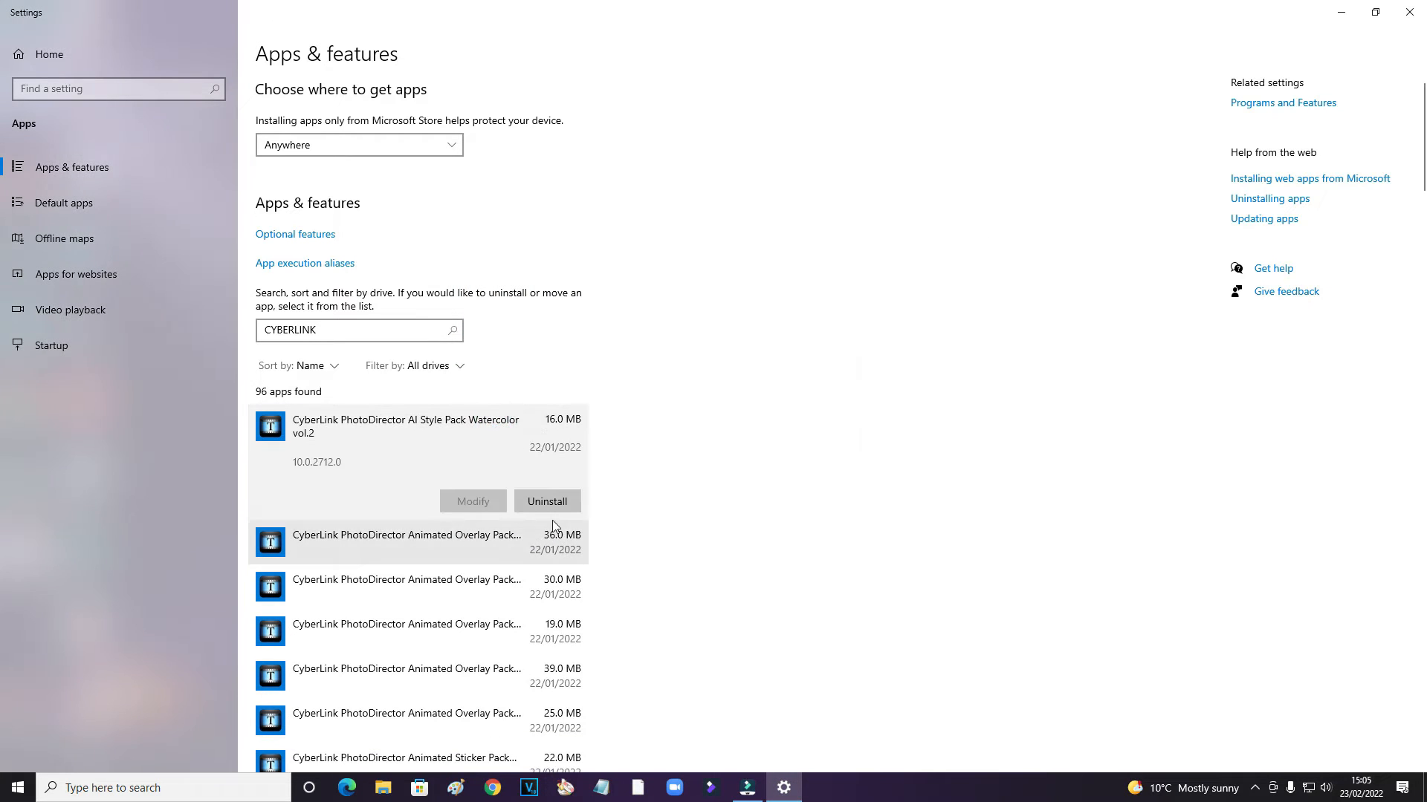
Remove the AI Style Pack Watercolor vol.2 entry, confirming Yes and OK.
{"action": "left_click", "coordinate": [547, 502]}
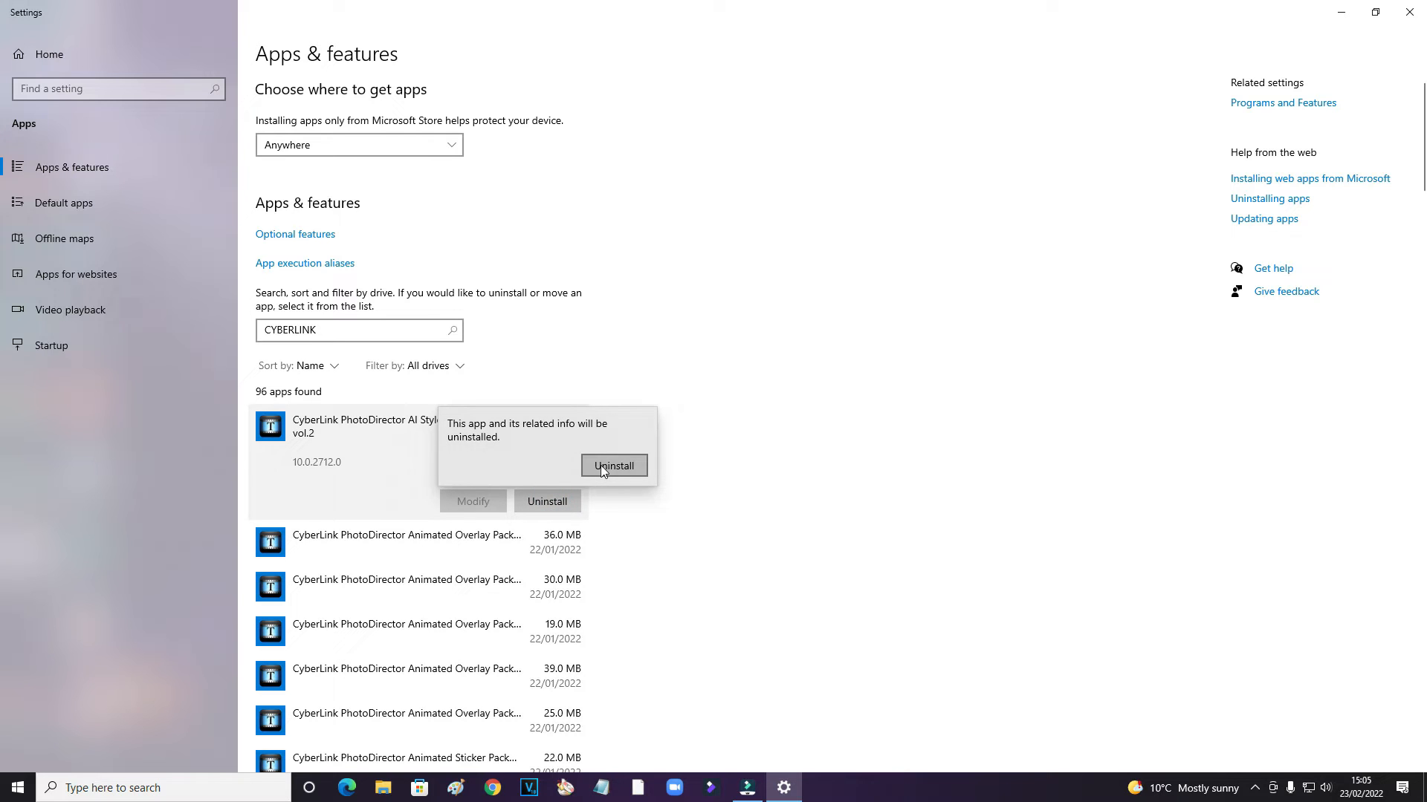
{"action": "left_click", "coordinate": [614, 466]}
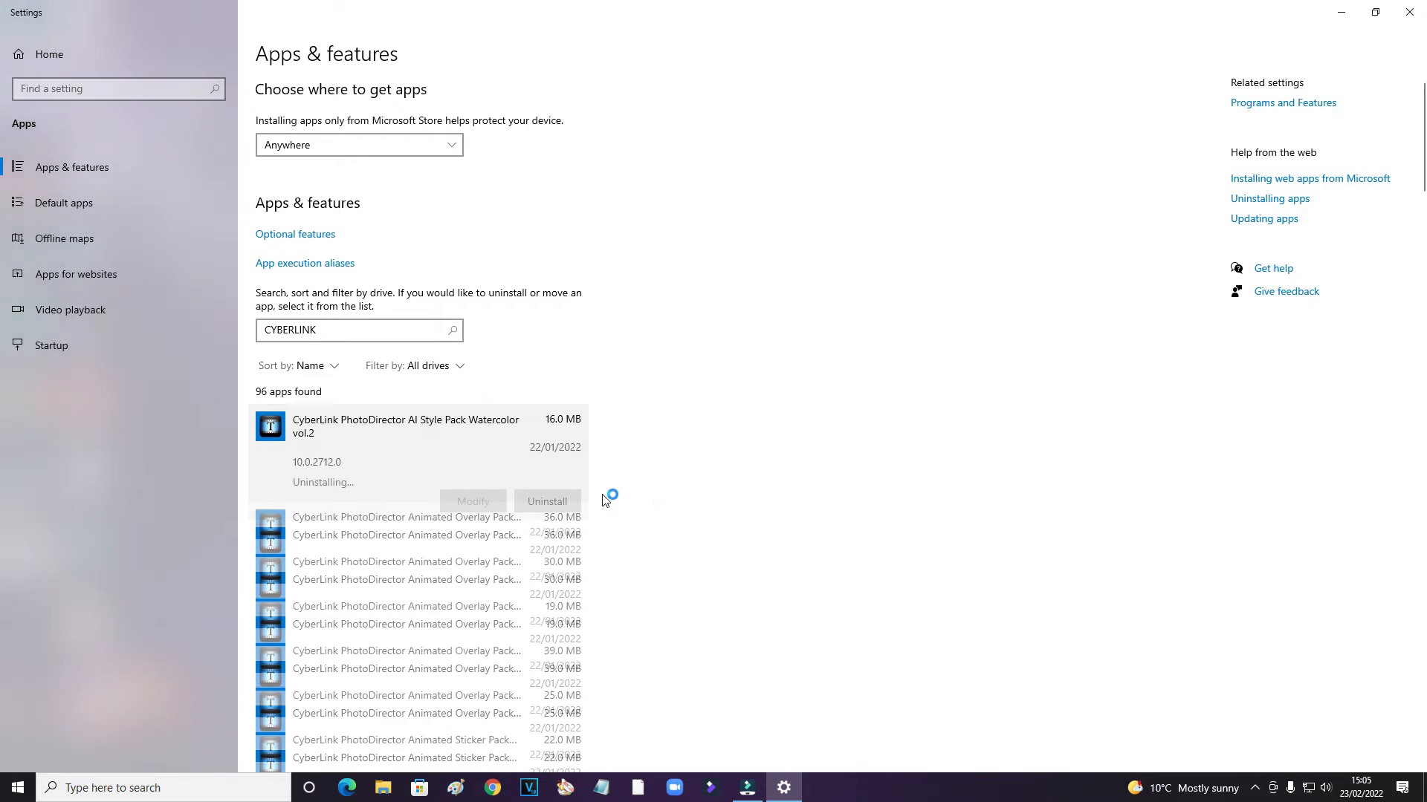
{"action": "left_click", "coordinate": [547, 502]}
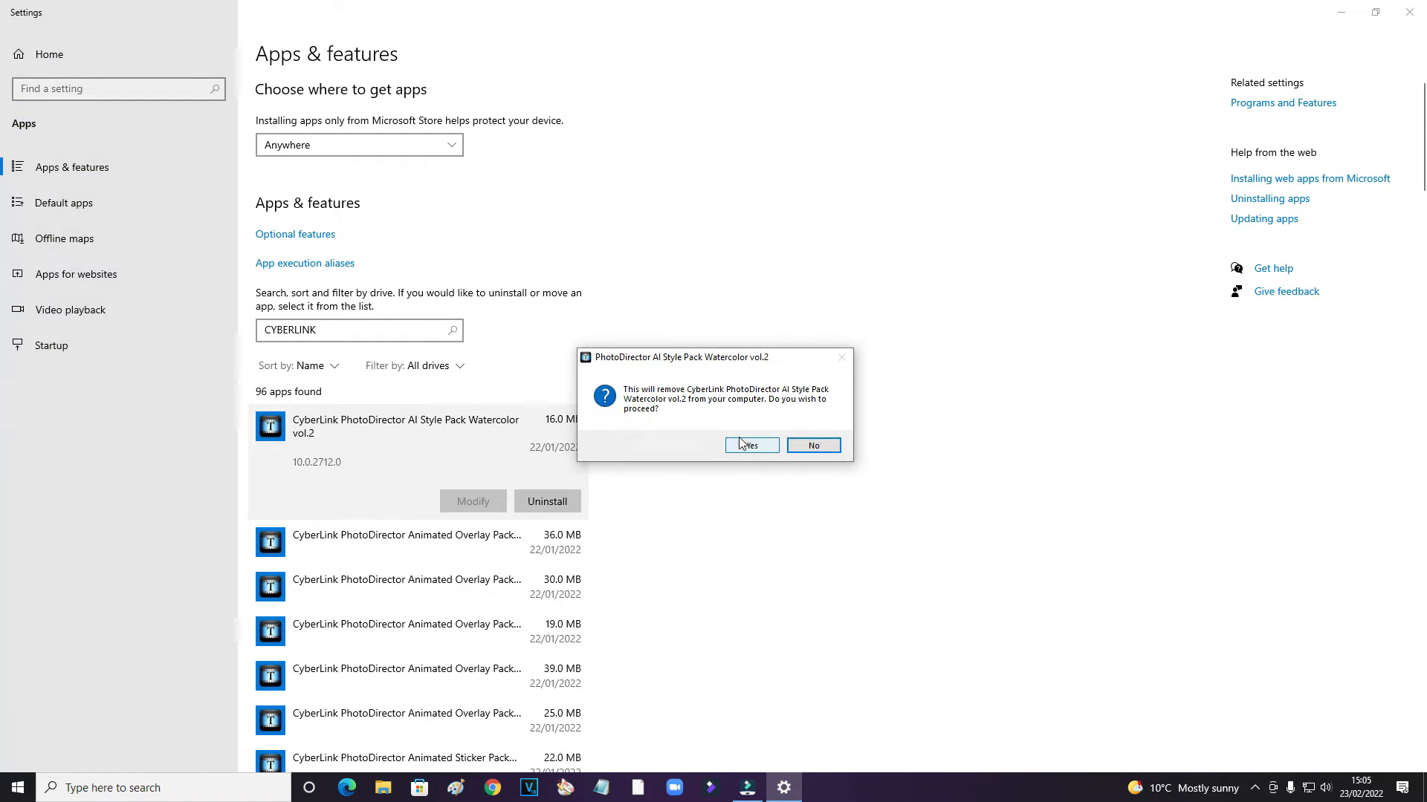
{"action": "left_click", "coordinate": [746, 446]}
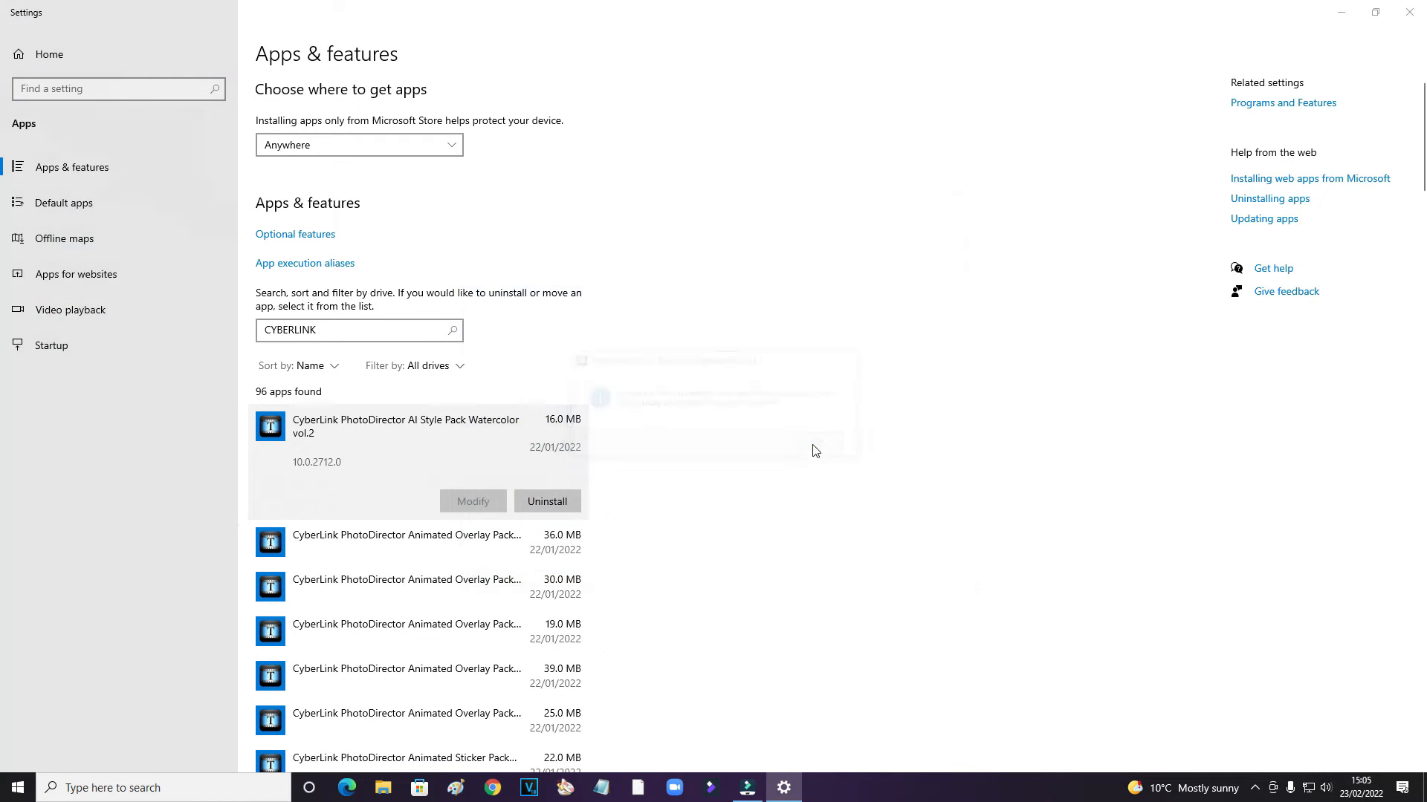
{"action": "left_click", "coordinate": [547, 500]}
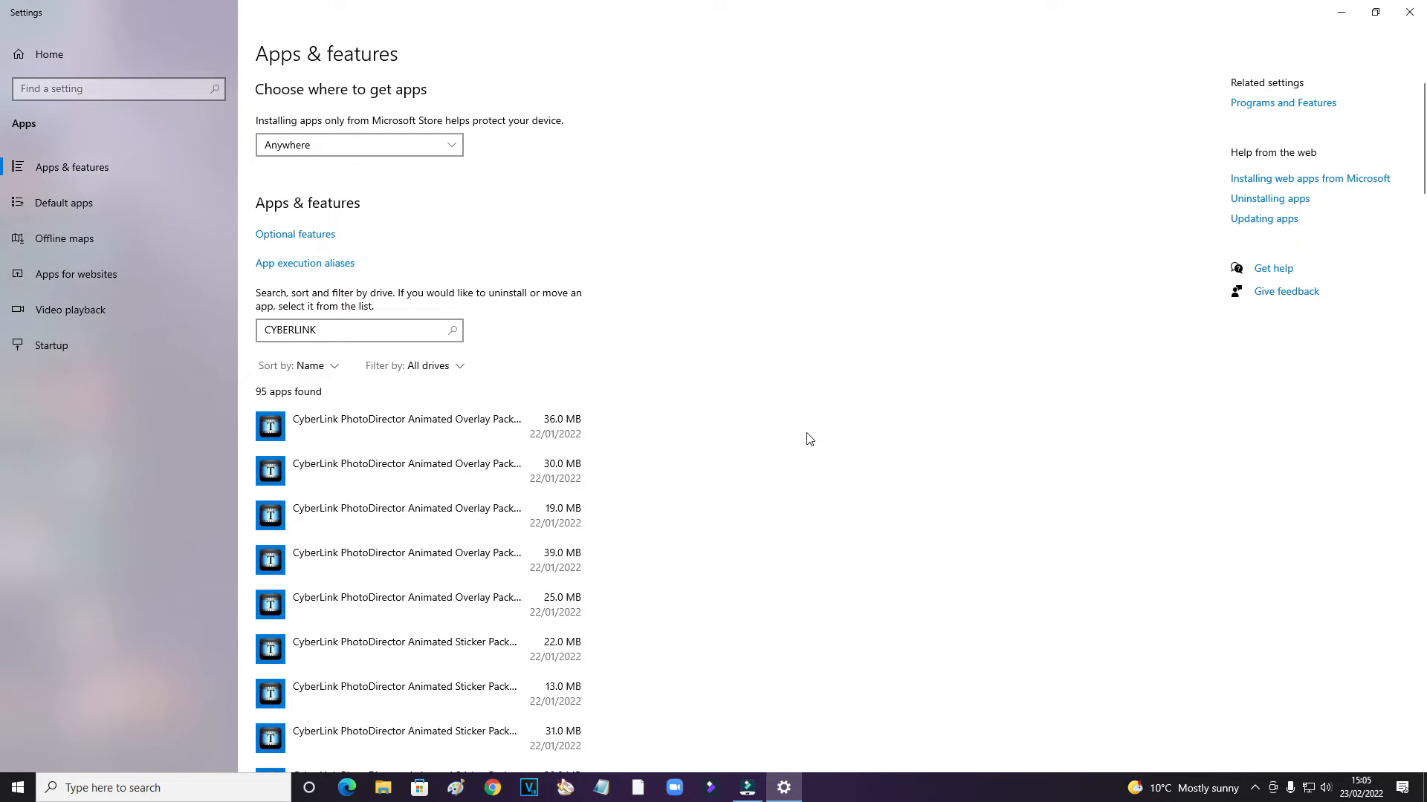
Scroll the CYBER-filtered app list down to the Animated Overlay Pack Cloud and Bubbles entry.
{"action": "scroll", "scroll_direction": "down", "scroll_amount": 3}
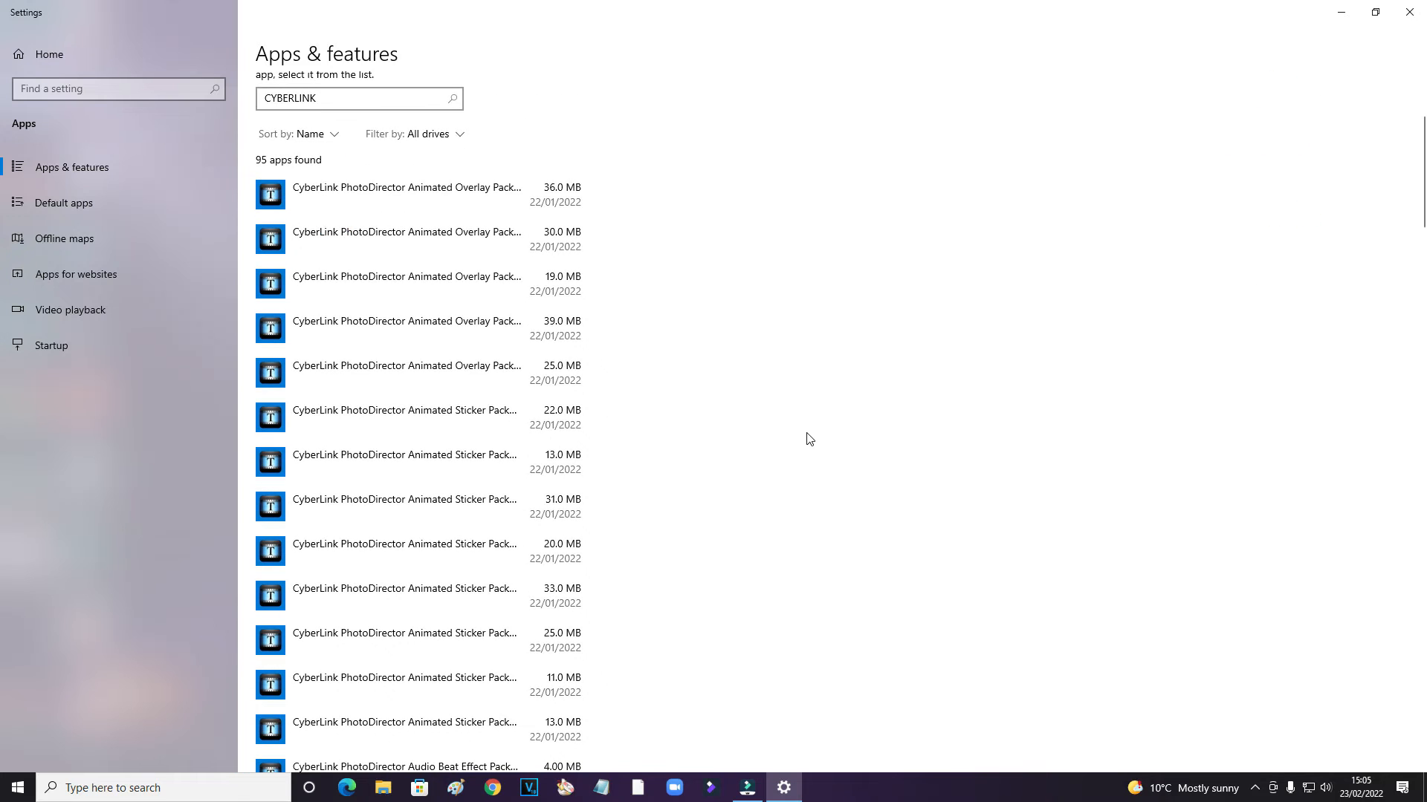
{"action": "scroll", "scroll_direction": "down", "scroll_amount": 3}
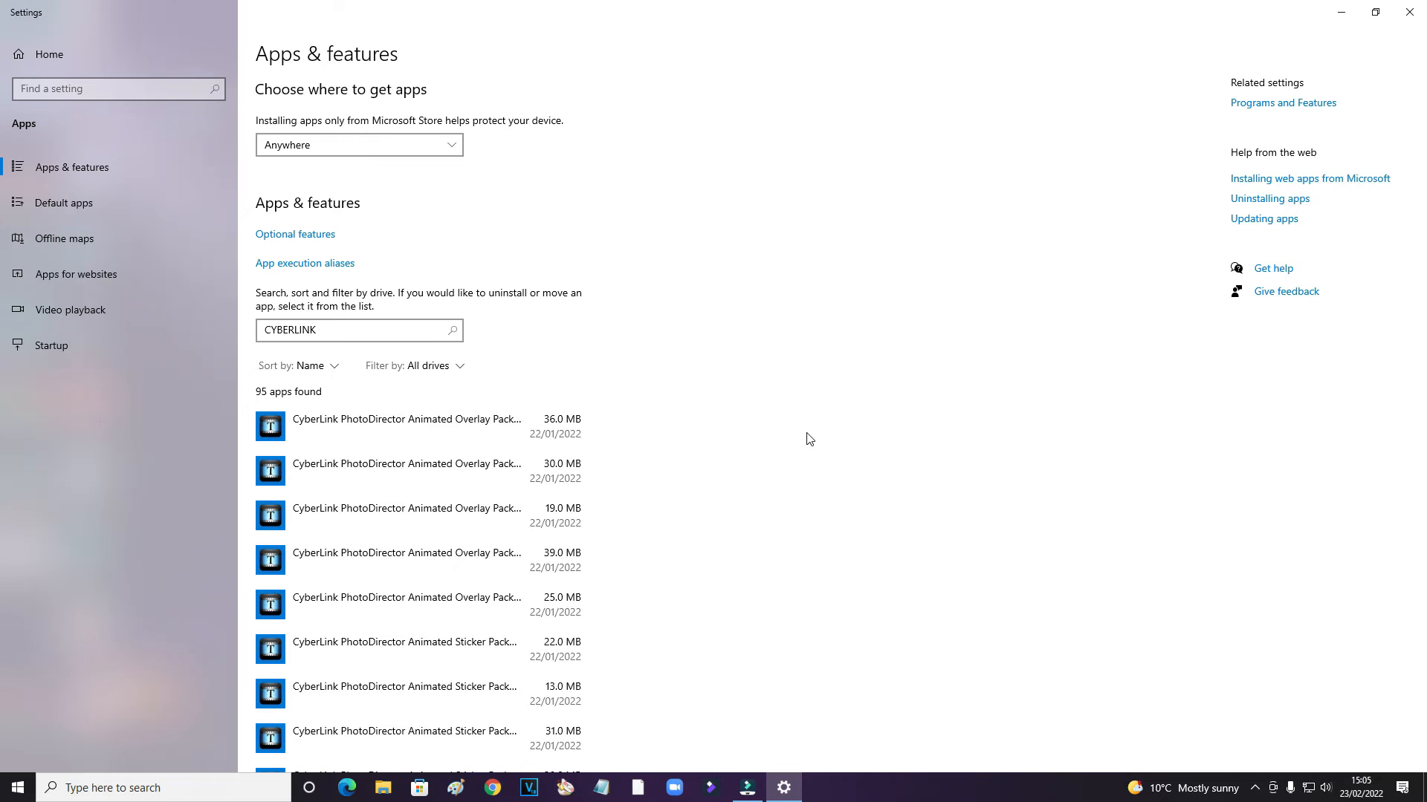
{"action": "scroll", "scroll_direction": "down", "scroll_amount": 3}
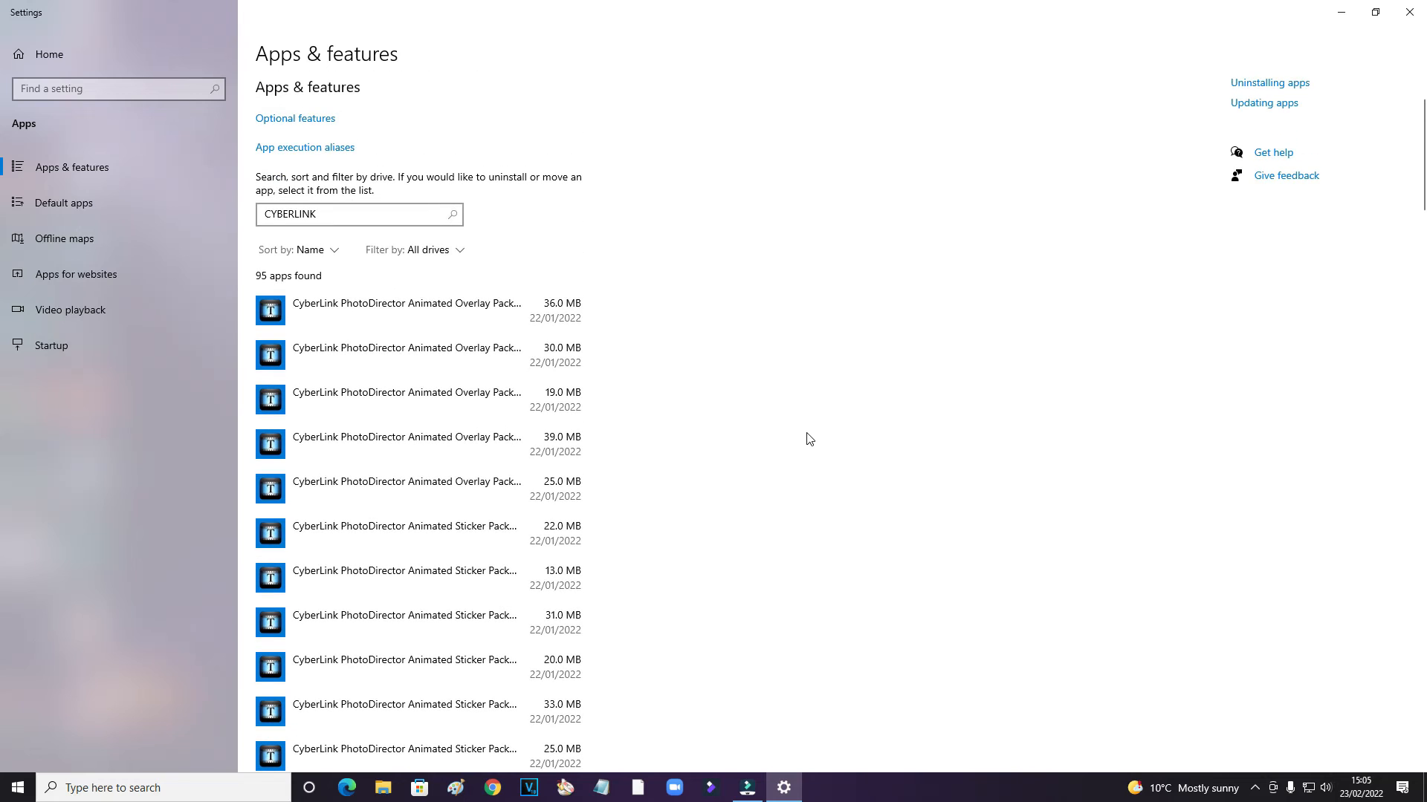
{"action": "mouse_move", "coordinate": [230, 312]}
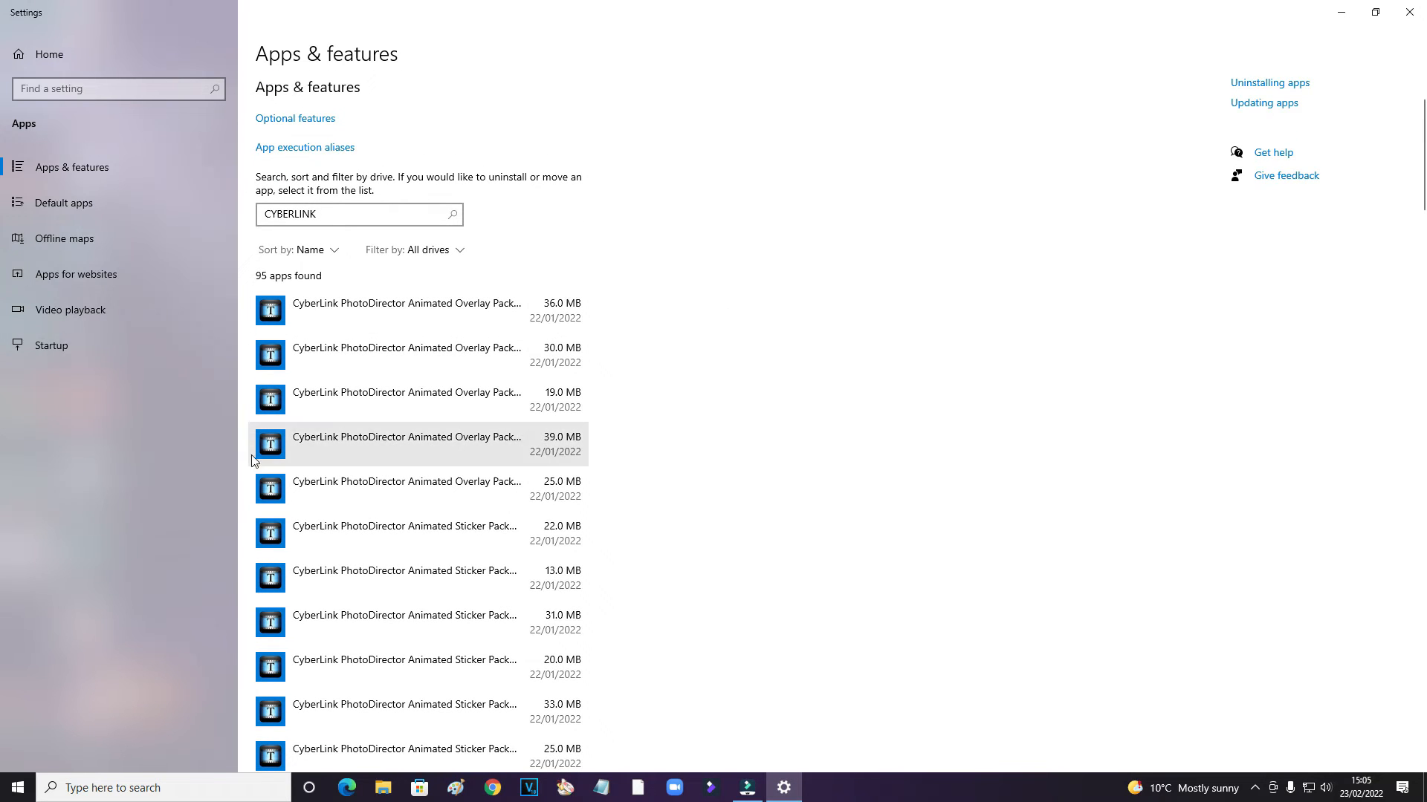
{"action": "mouse_move", "coordinate": [267, 384]}
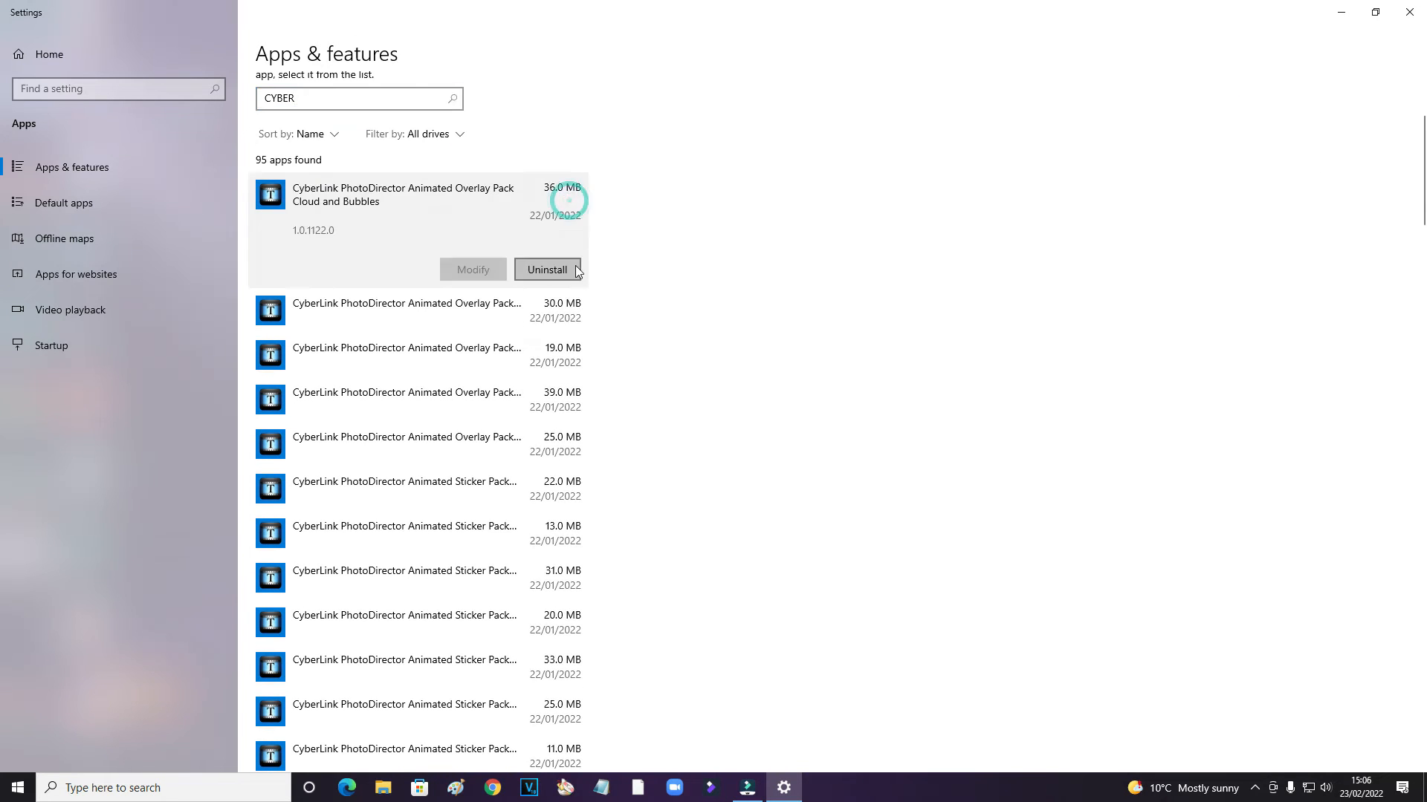
Uninstall the Animated Overlay Pack Cloud and Bubbles entry, confirming Yes and OK.
{"action": "left_click", "coordinate": [546, 269]}
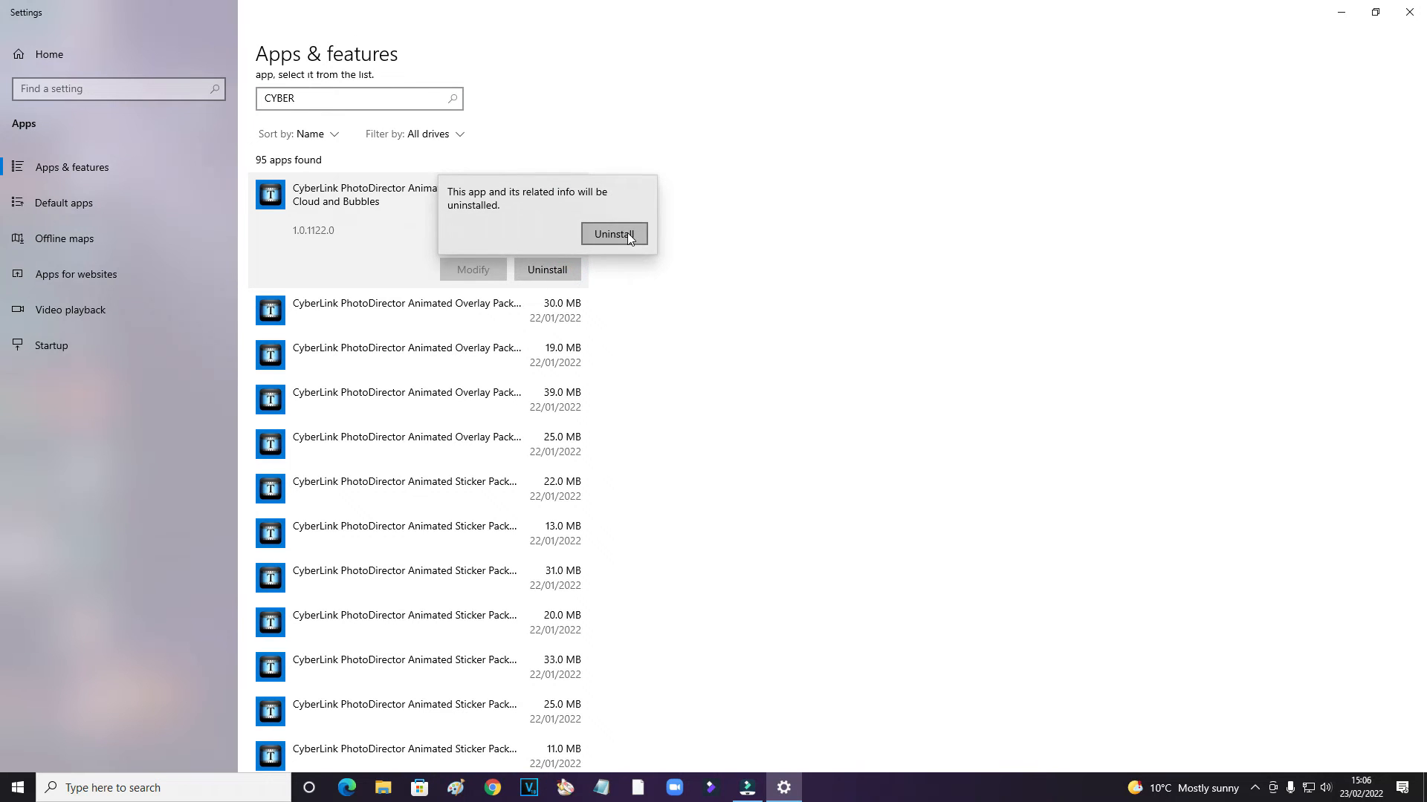
{"action": "left_click", "coordinate": [614, 233]}
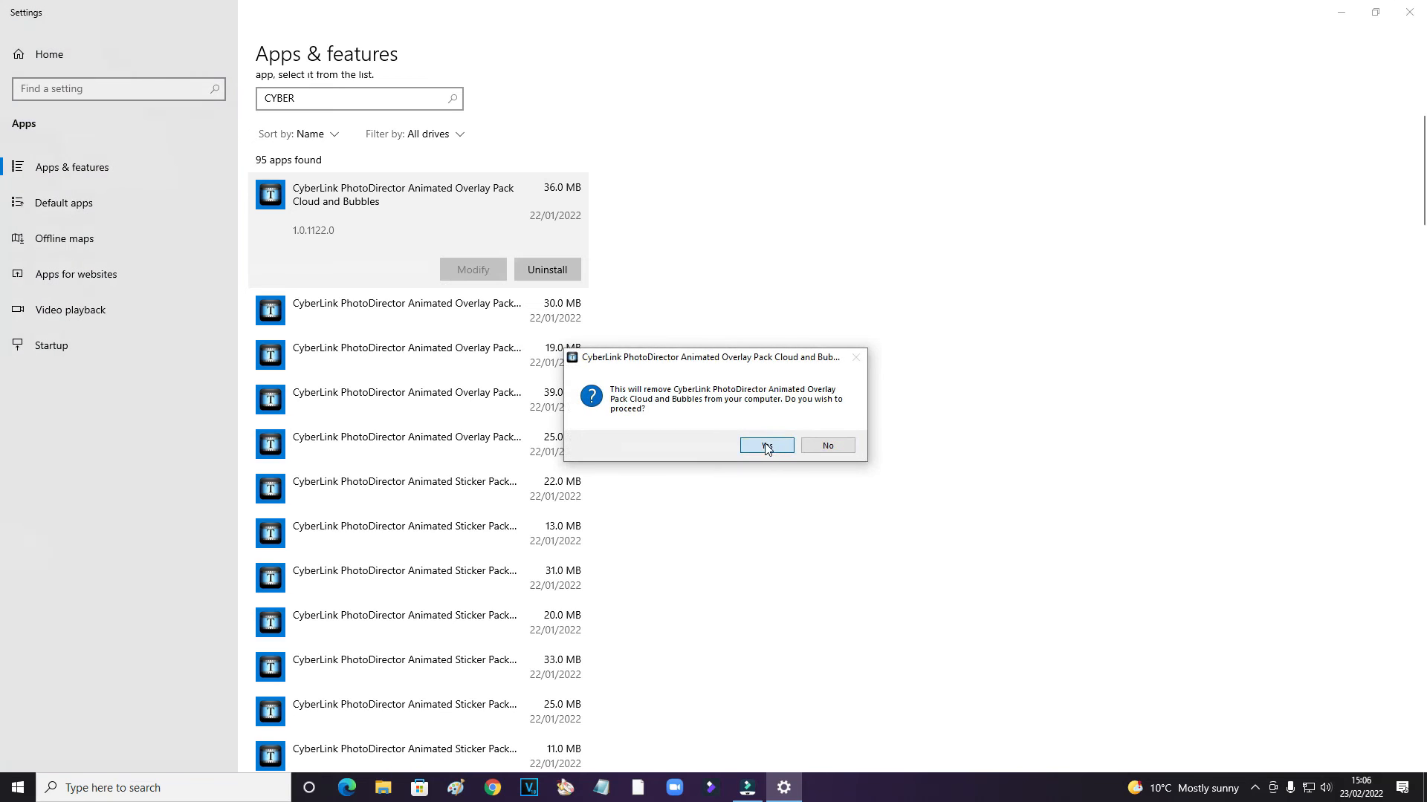
{"action": "left_click", "coordinate": [765, 446]}
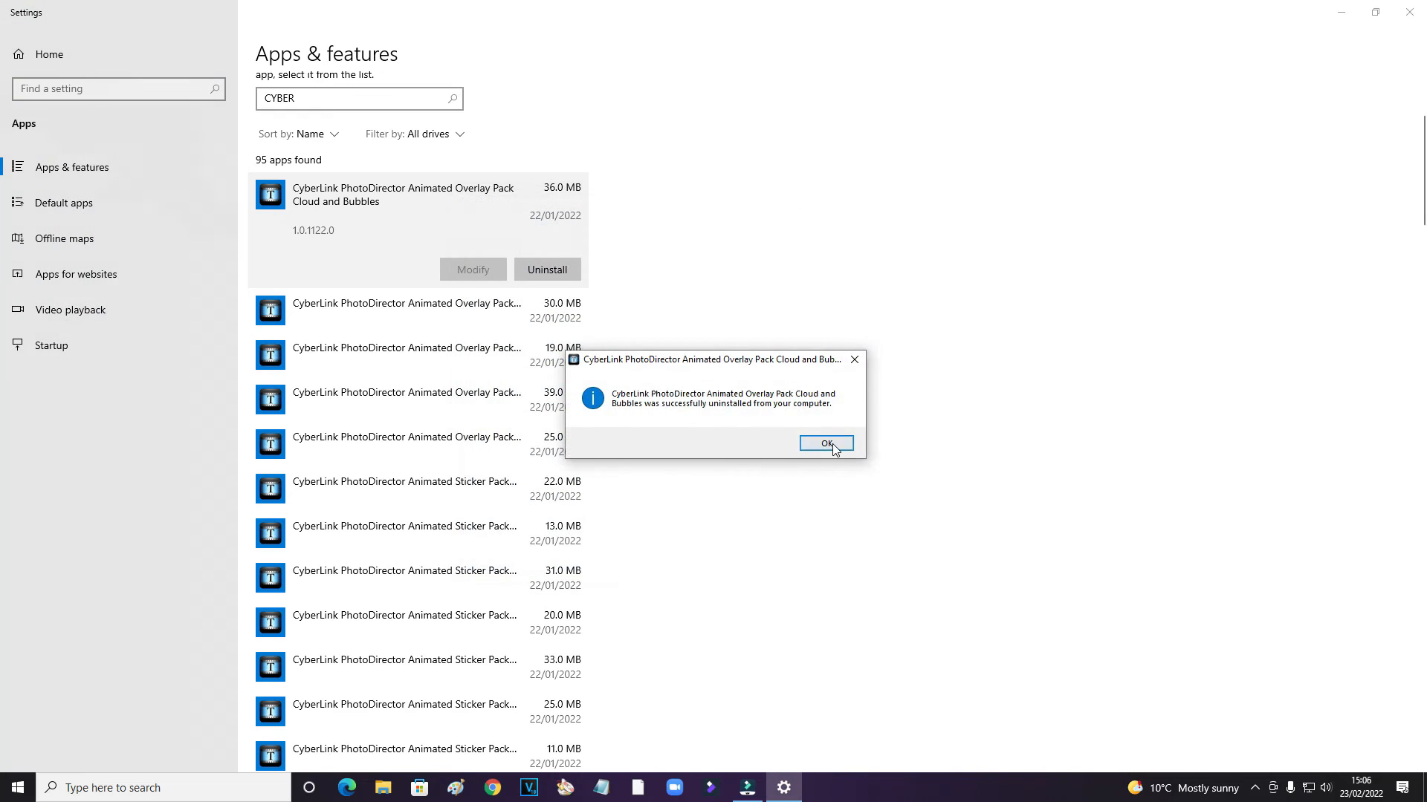
{"action": "left_click", "coordinate": [825, 443]}
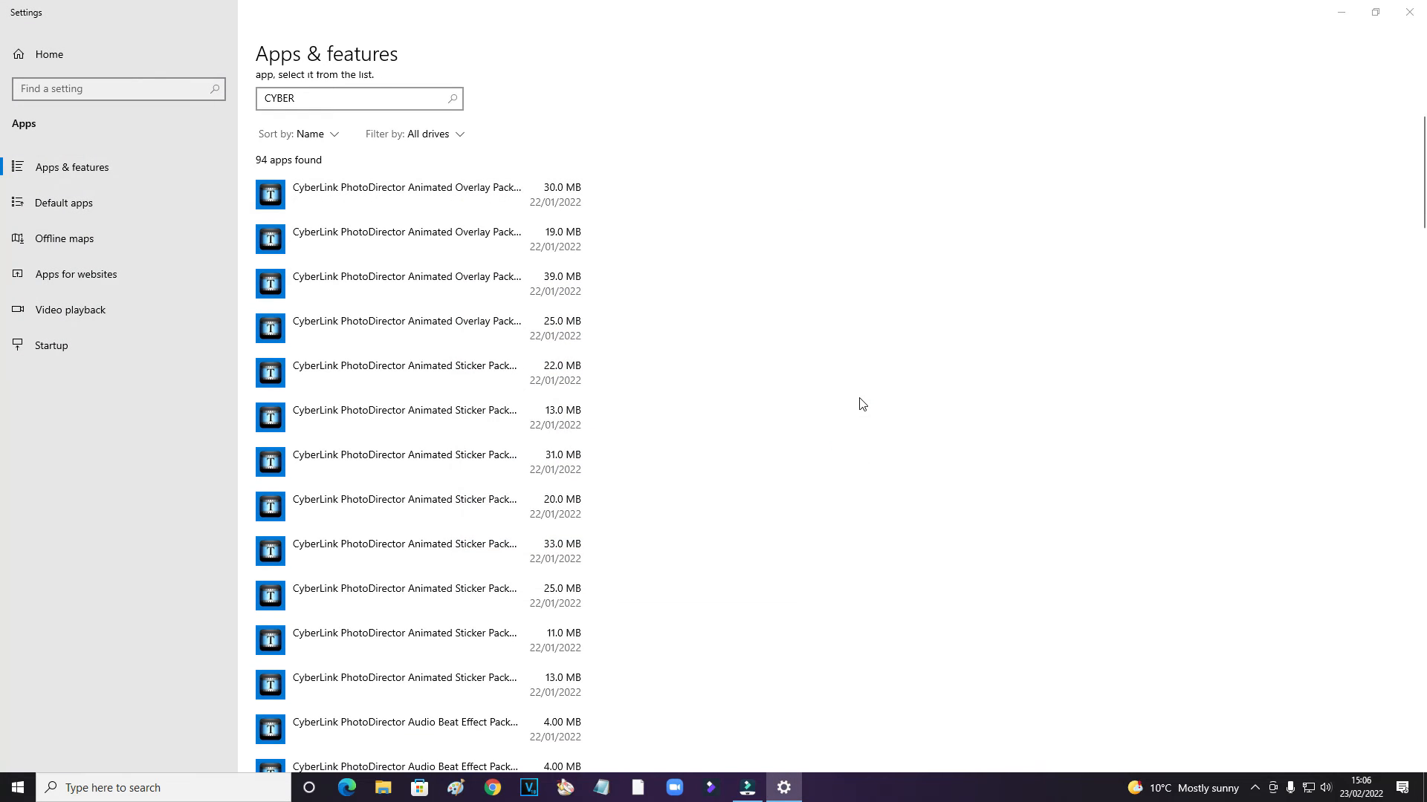